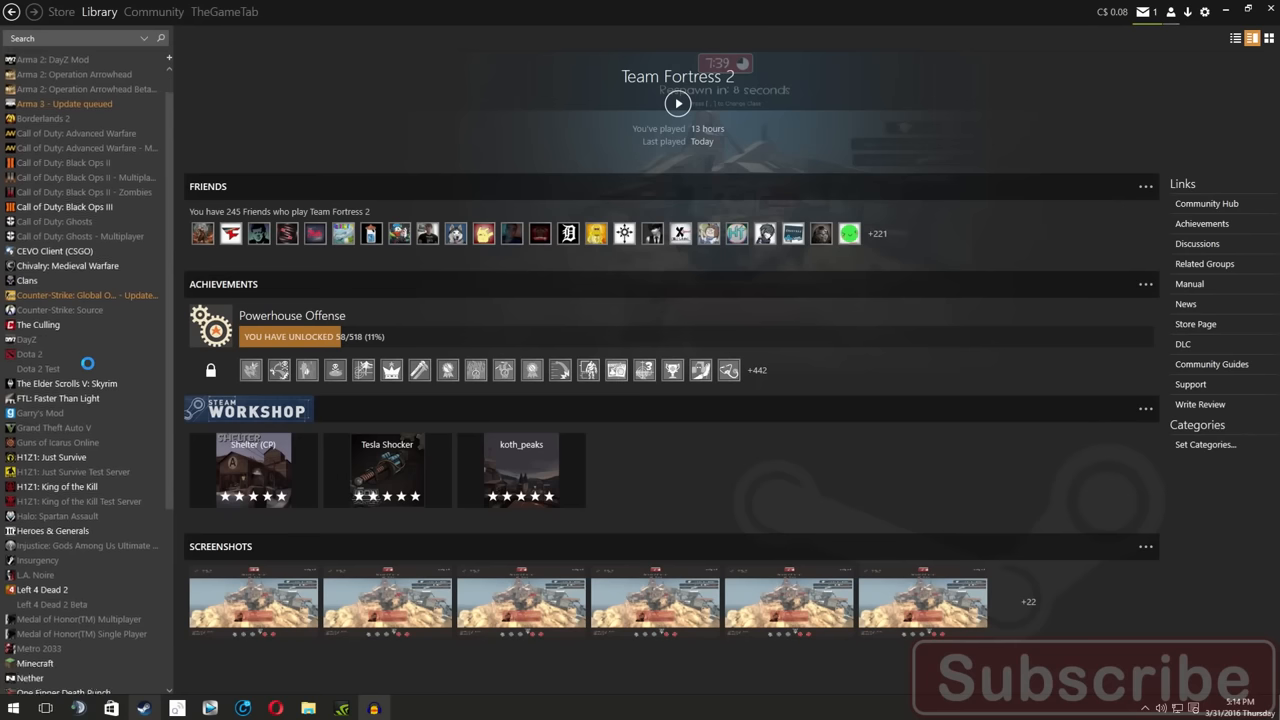
Step: Switch from the Library dropdown to the Steam Store, reaching the account-security notice
scroll("down", 3)
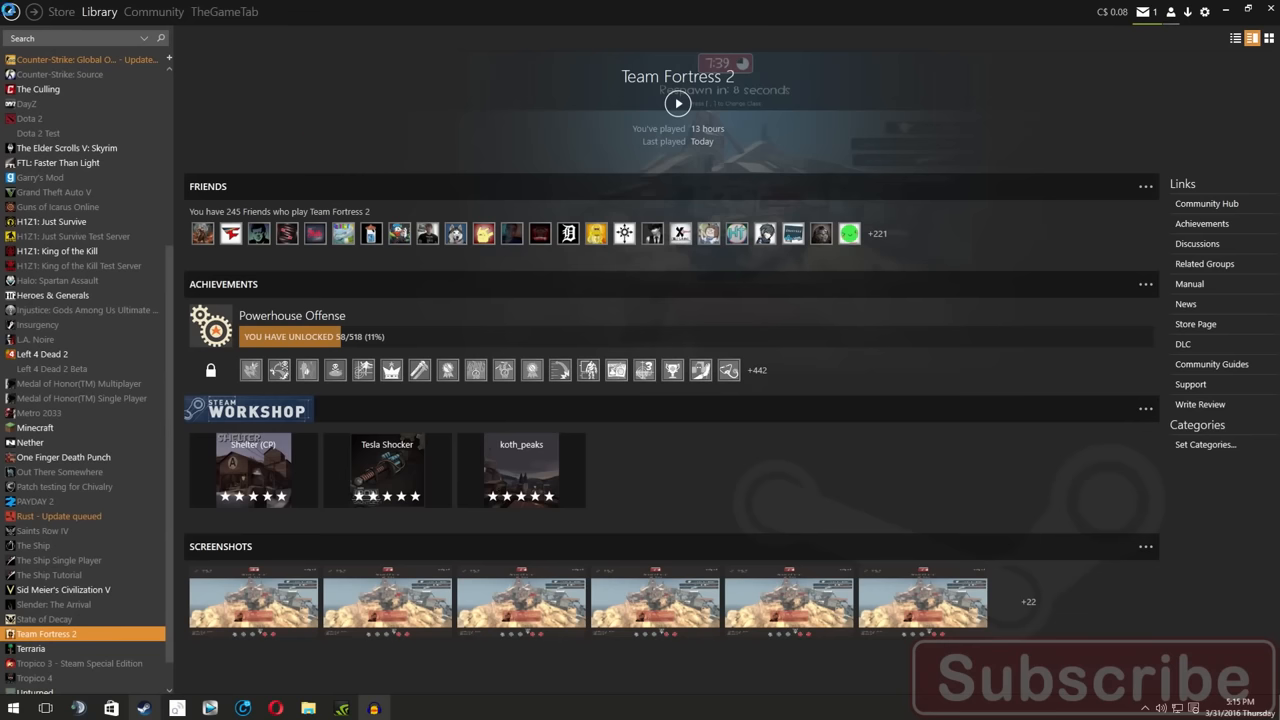
left_click(110, 34)
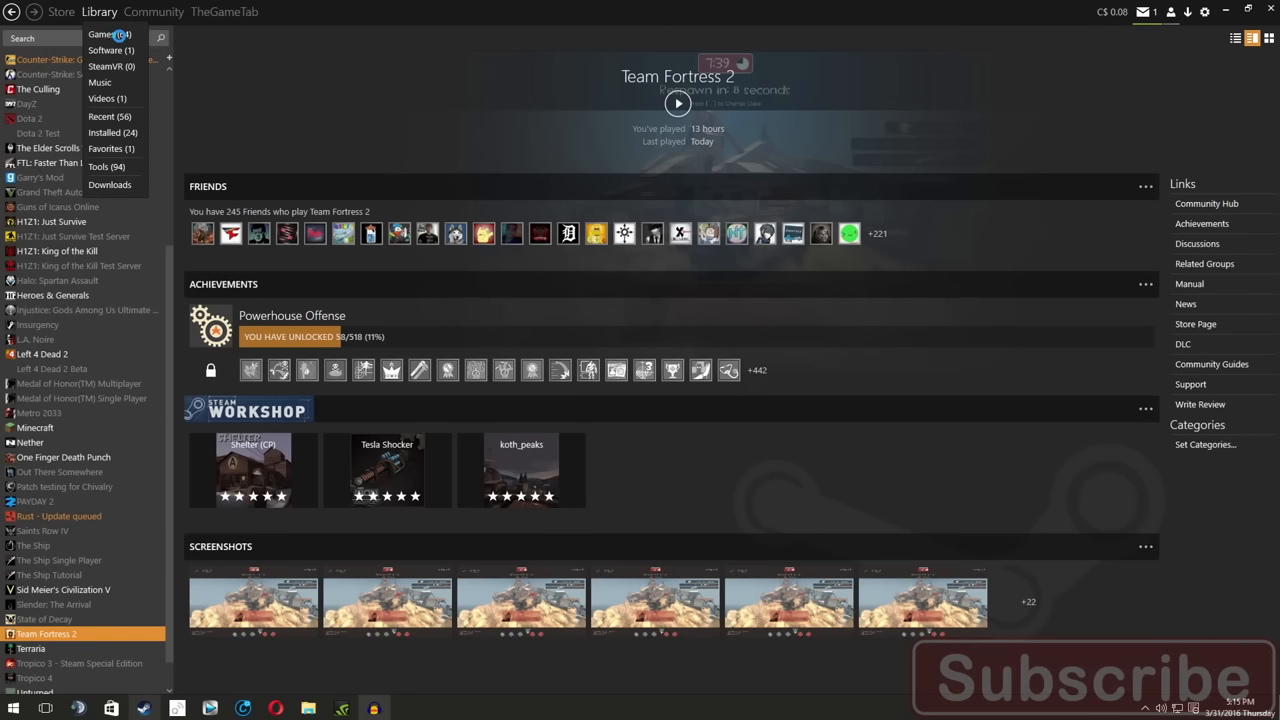
mouse_move(98, 15)
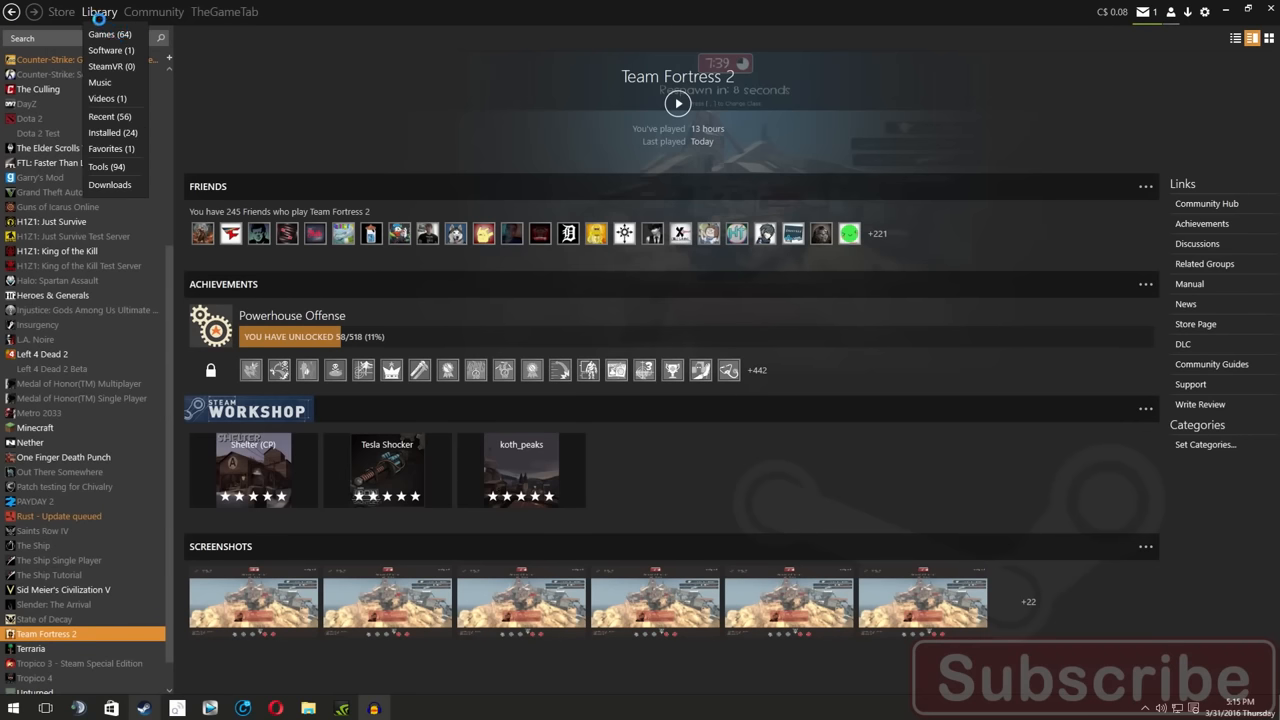
left_click(61, 11)
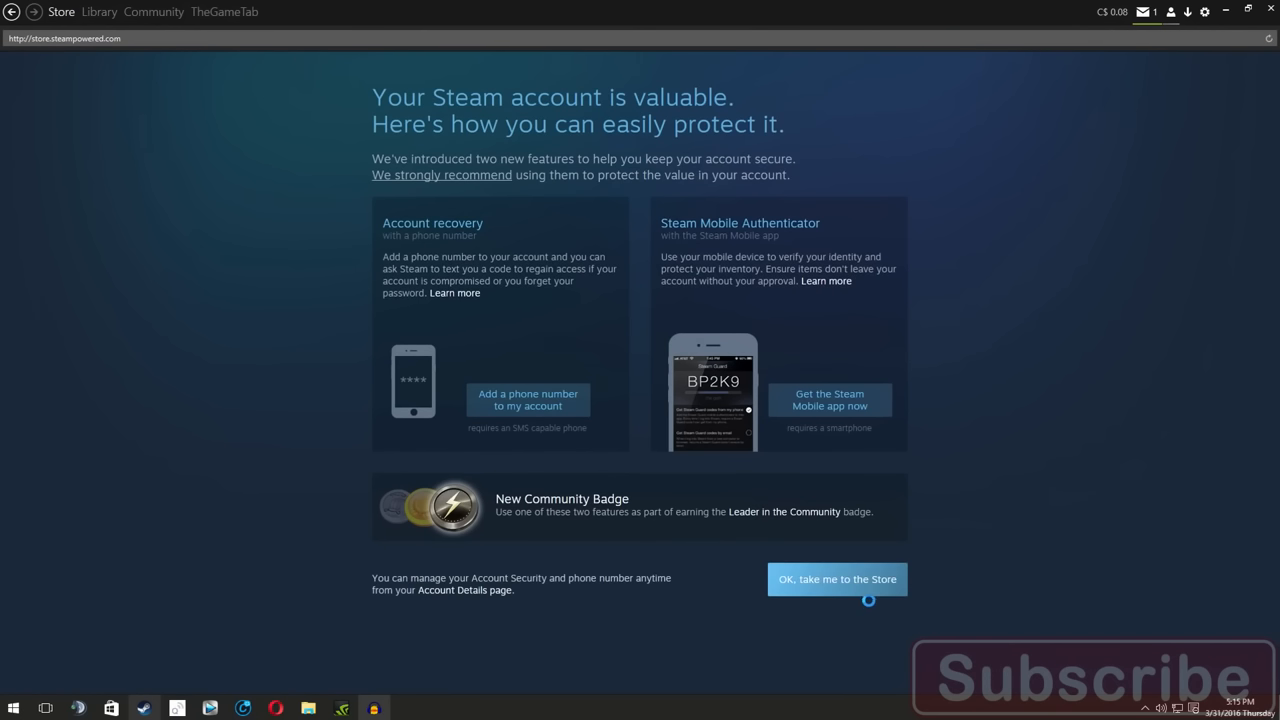
Step: Accept 'OK, take me to the Store' to reach the store front page
left_click(837, 579)
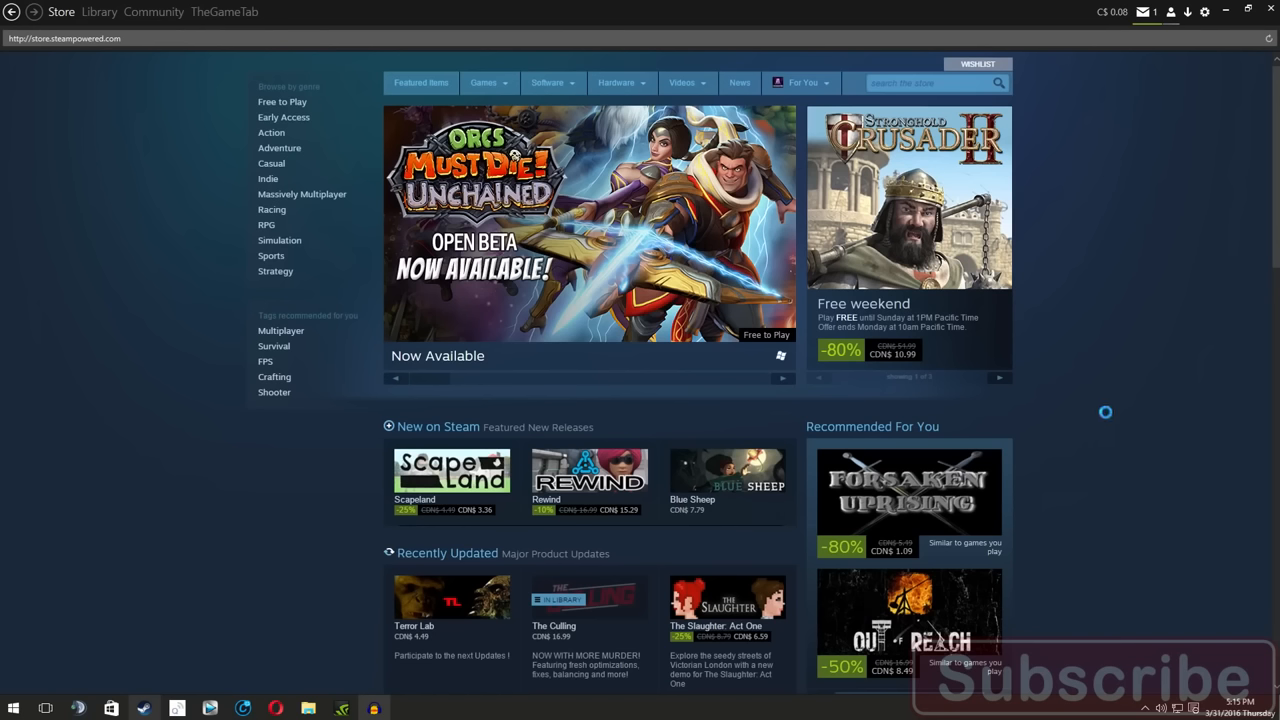
mouse_move(856, 176)
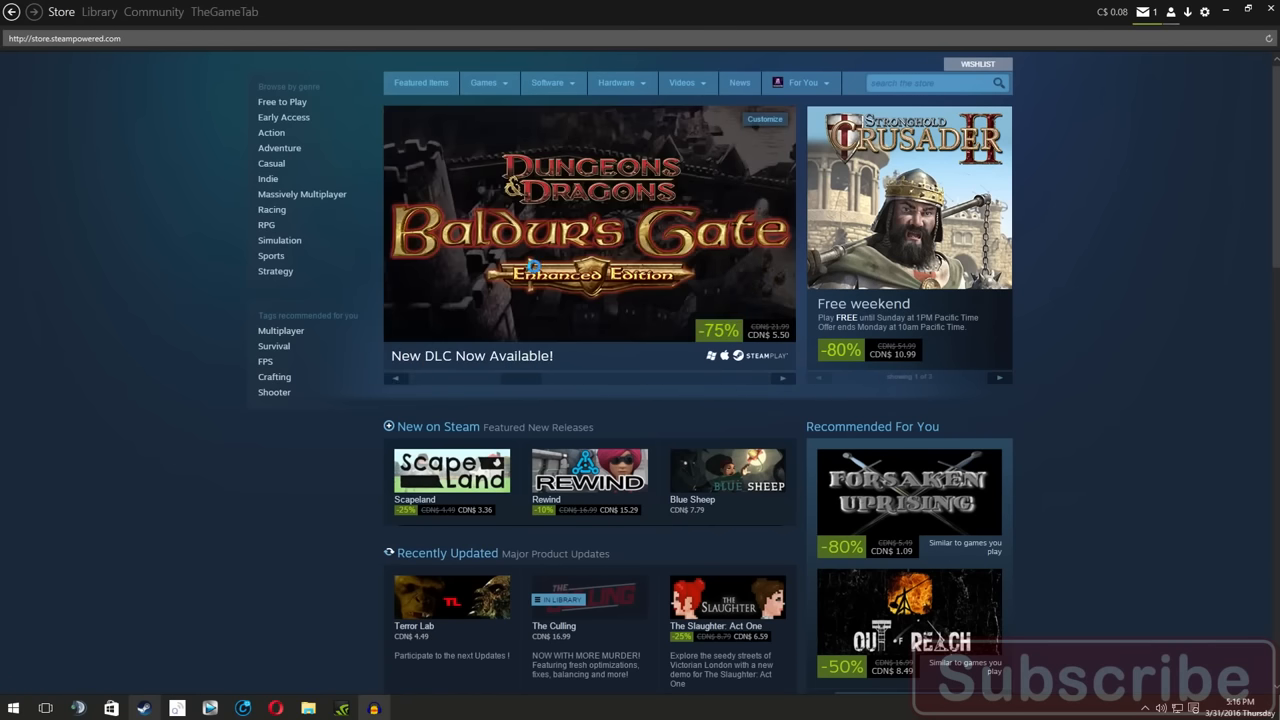
Step: Open the featured Baldur's Gate: Enhanced Edition page and scroll through its product details
left_click(590, 225)
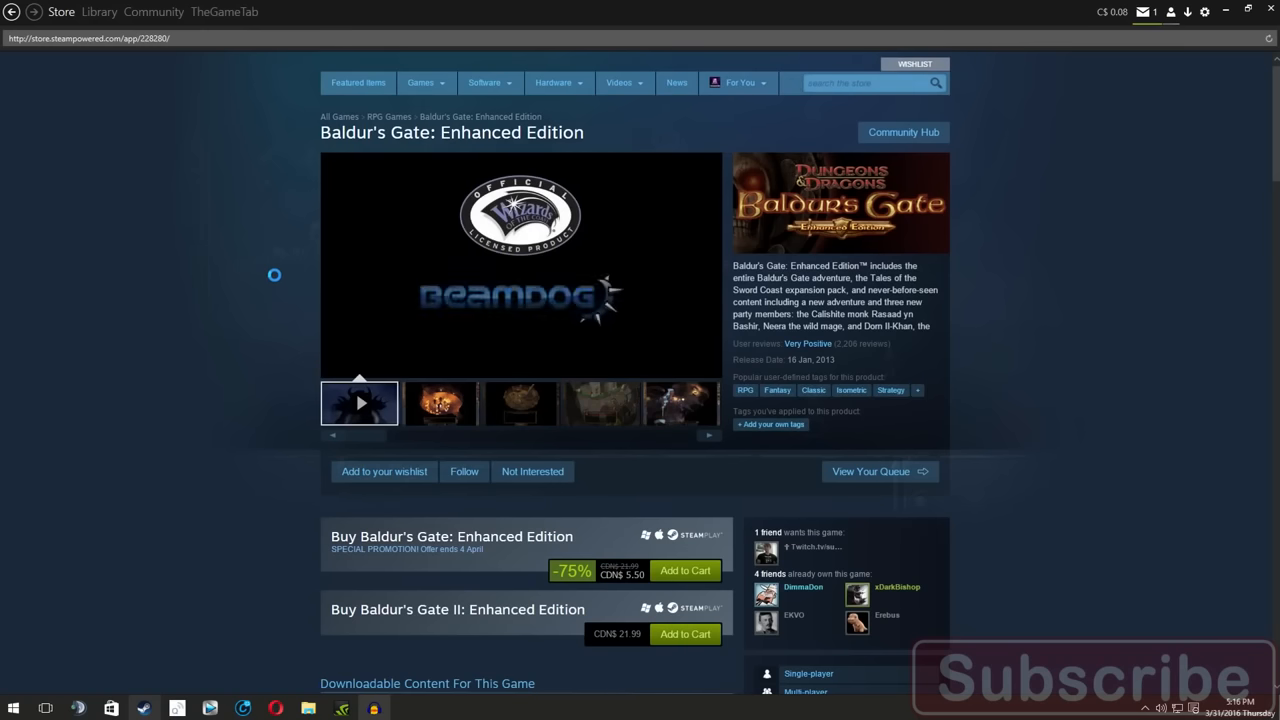
scroll("down", 3)
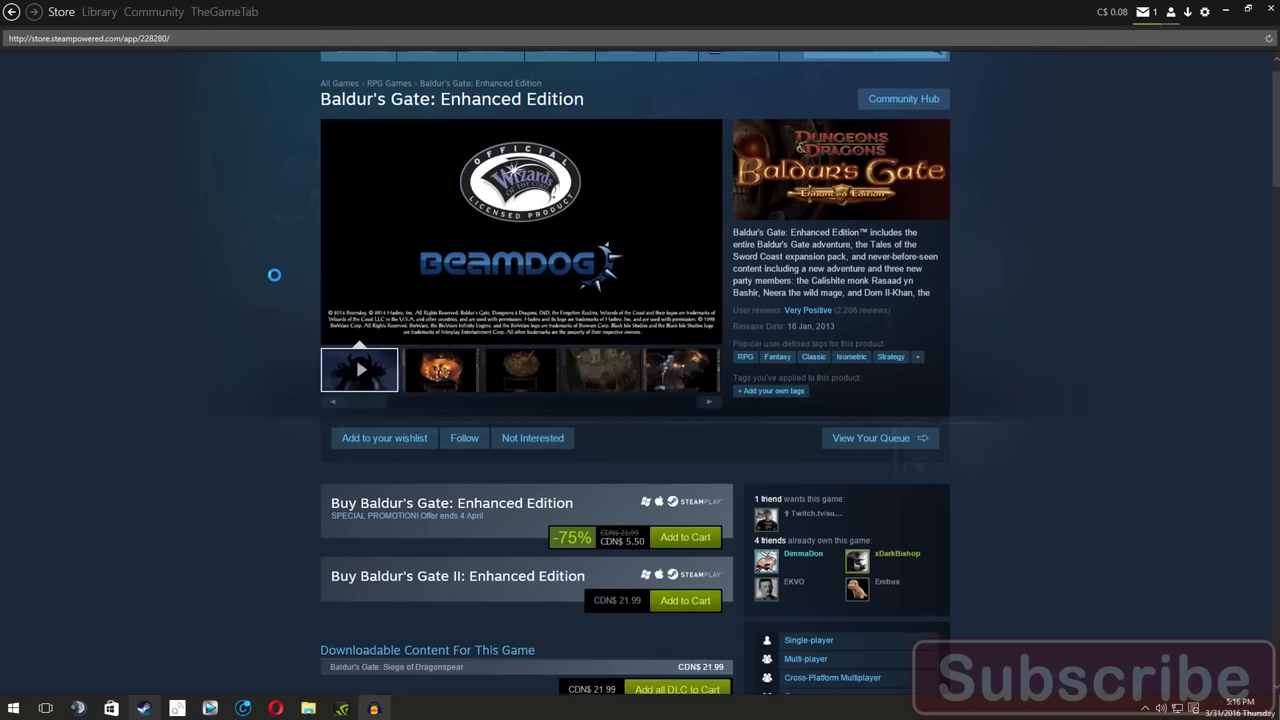
scroll("down", 3)
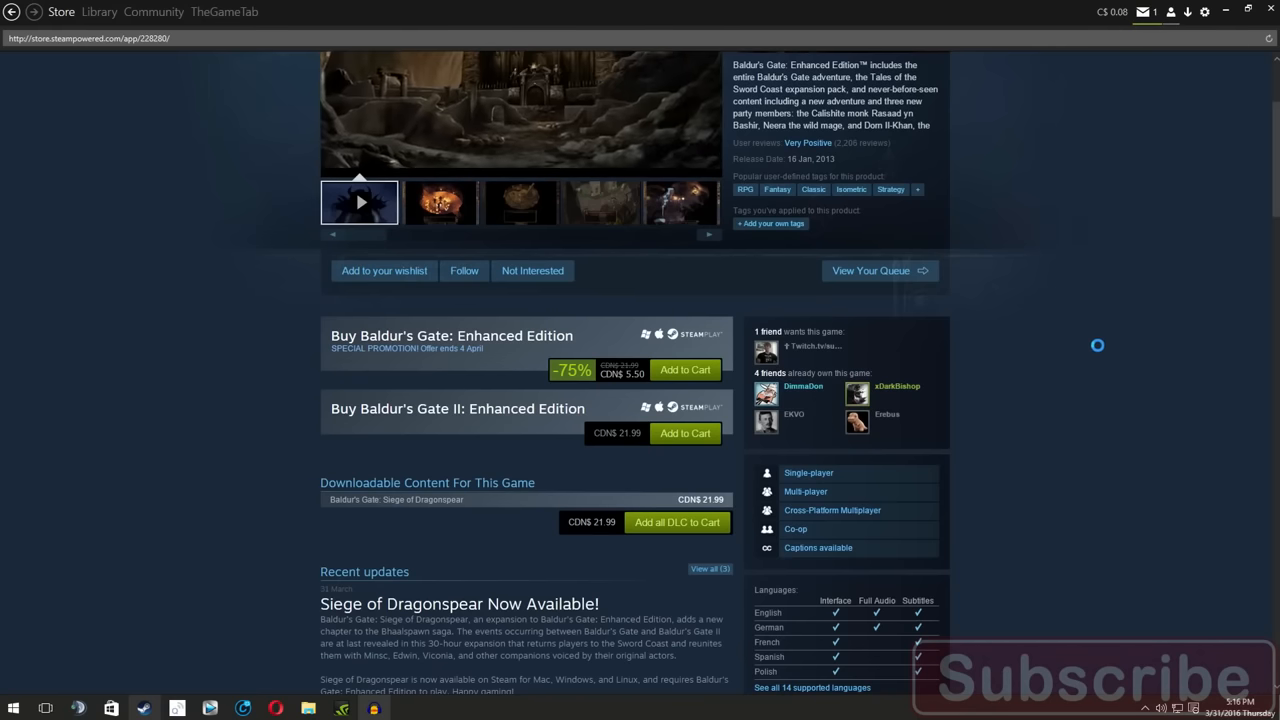
scroll("down", 3)
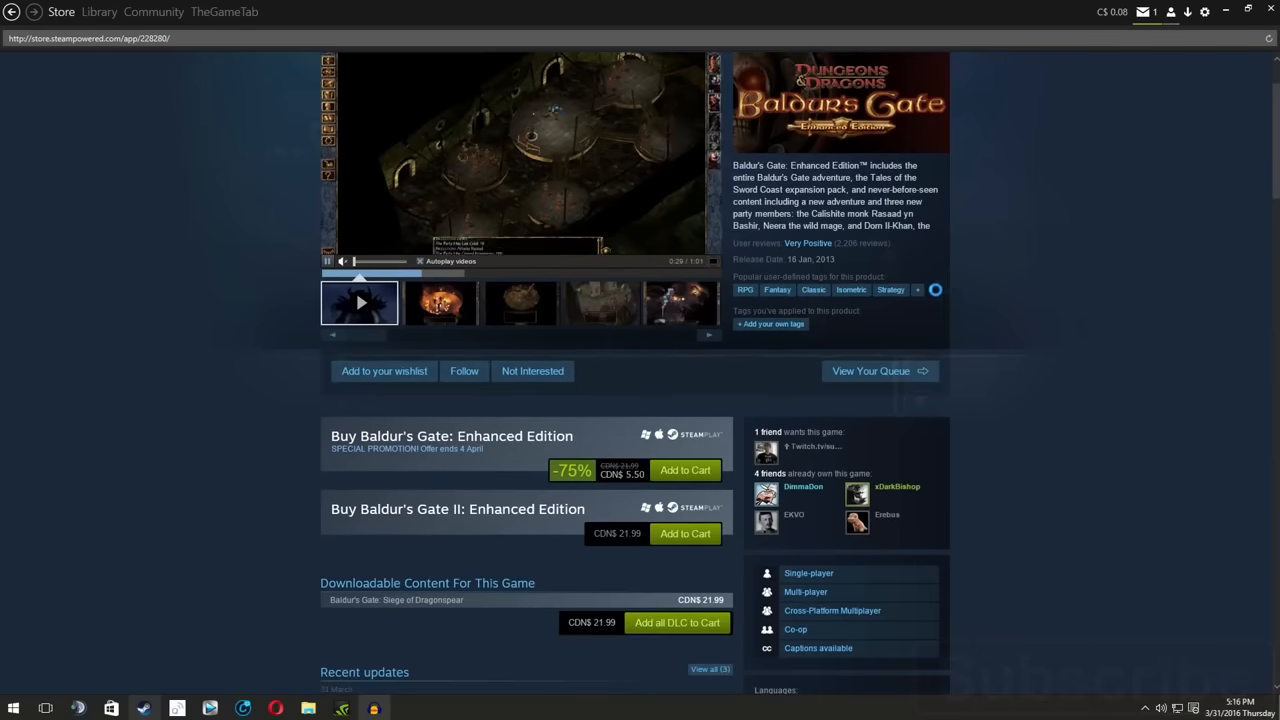
scroll("down", 3)
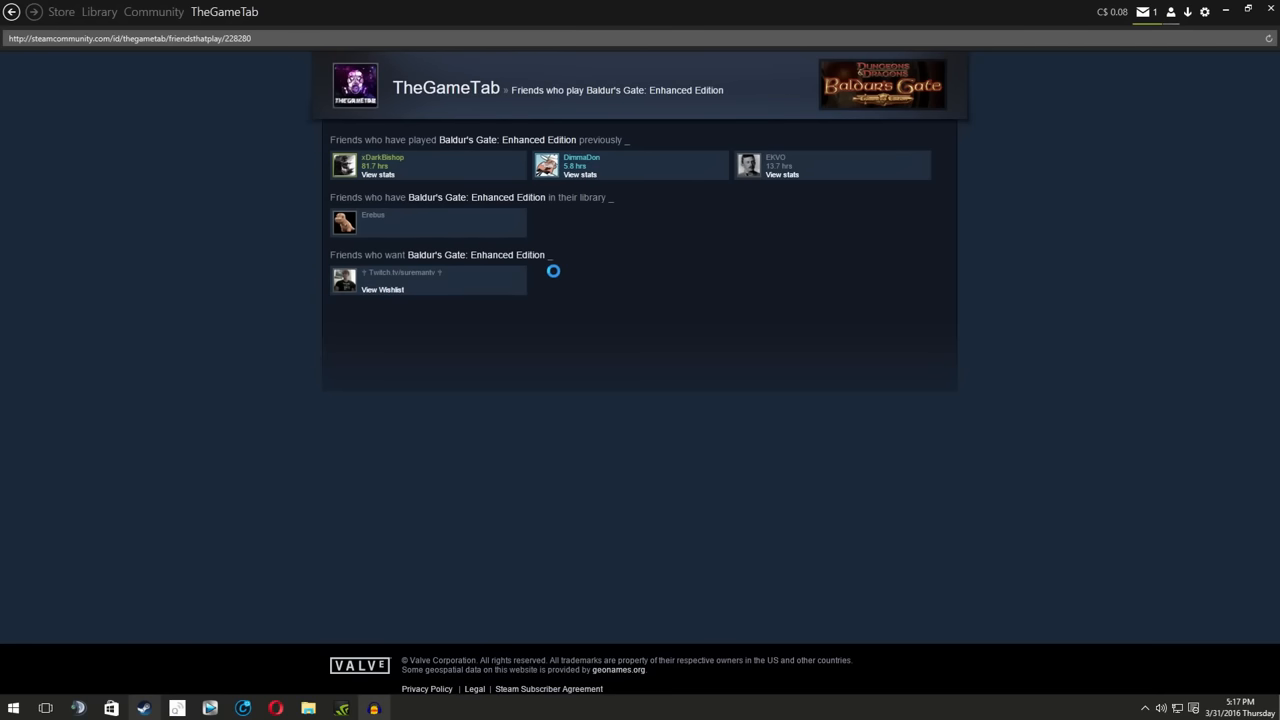
mouse_move(380, 165)
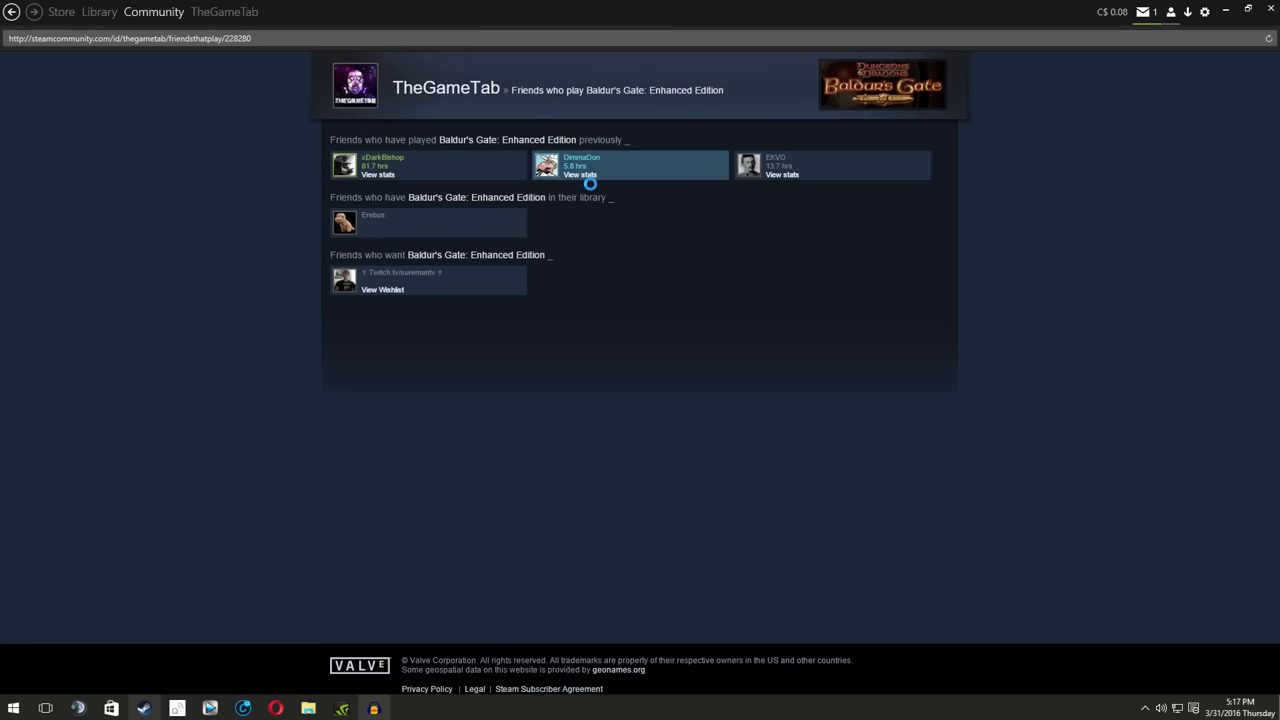
Step: Open a friend's Baldur's Gate stats and scroll the achievements, showing 0 of 129 earned
left_click(579, 174)
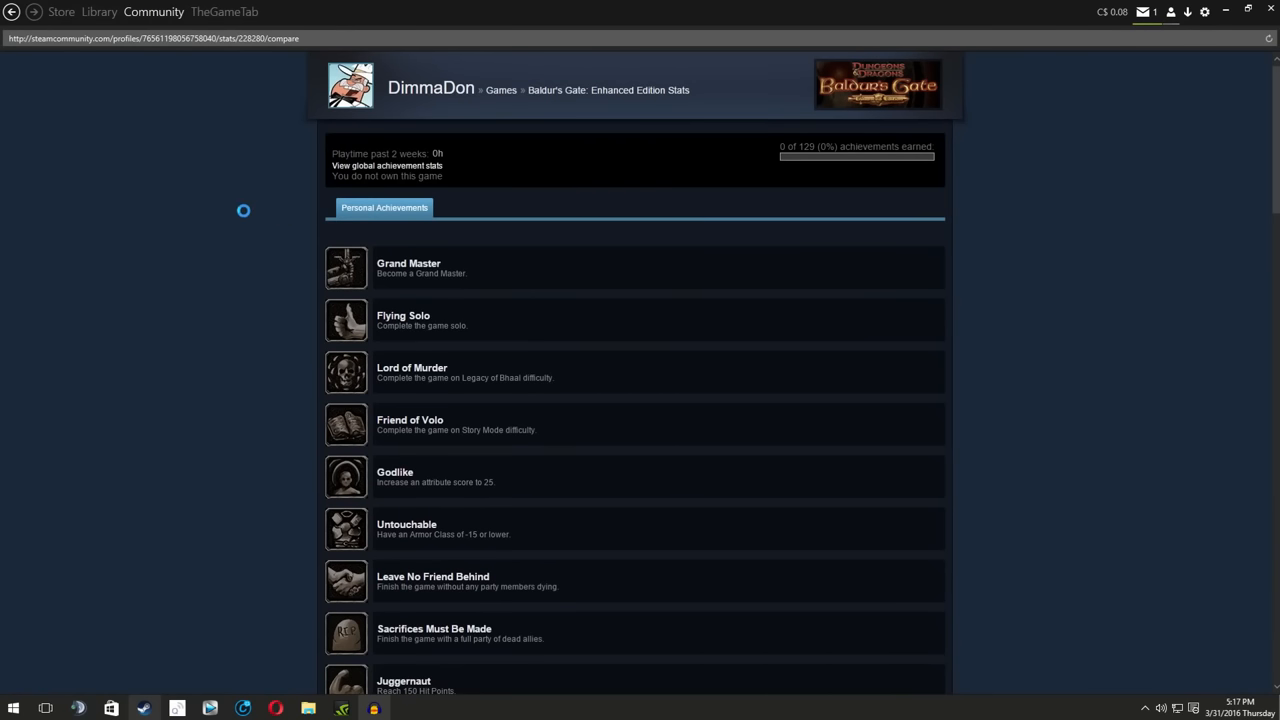
scroll("down", 3)
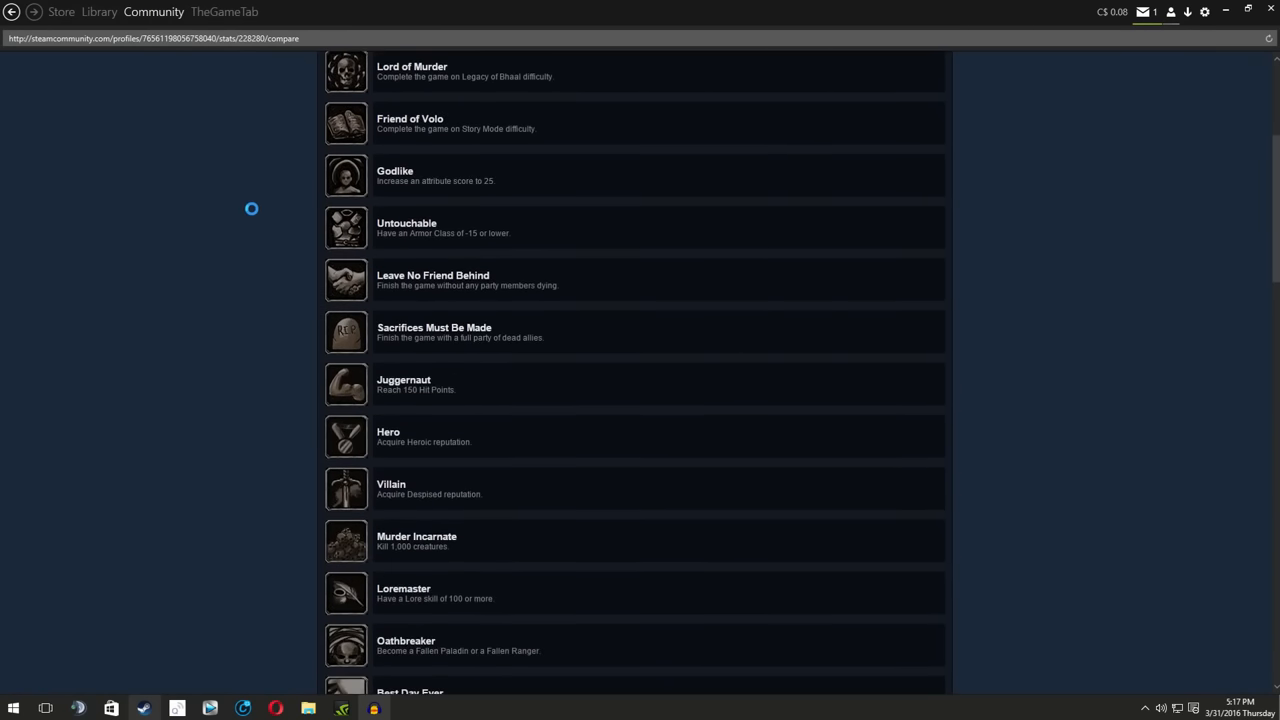
scroll("down", 3)
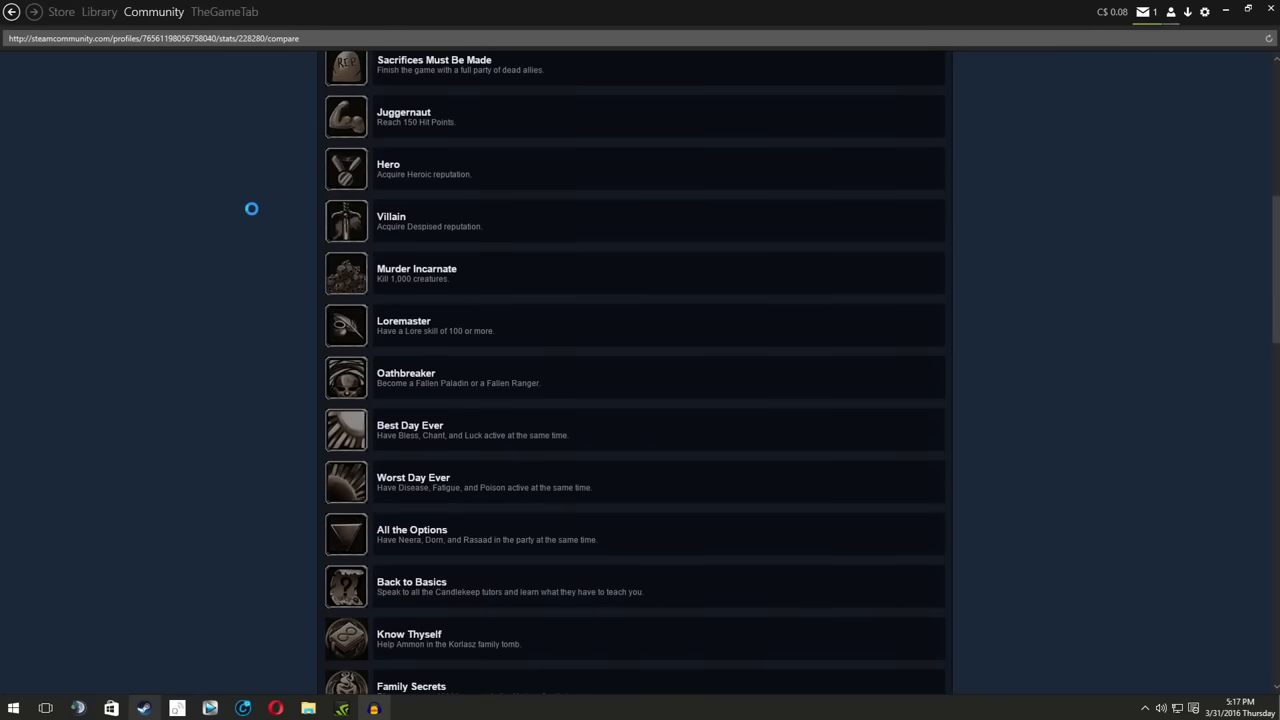
scroll("up", 3)
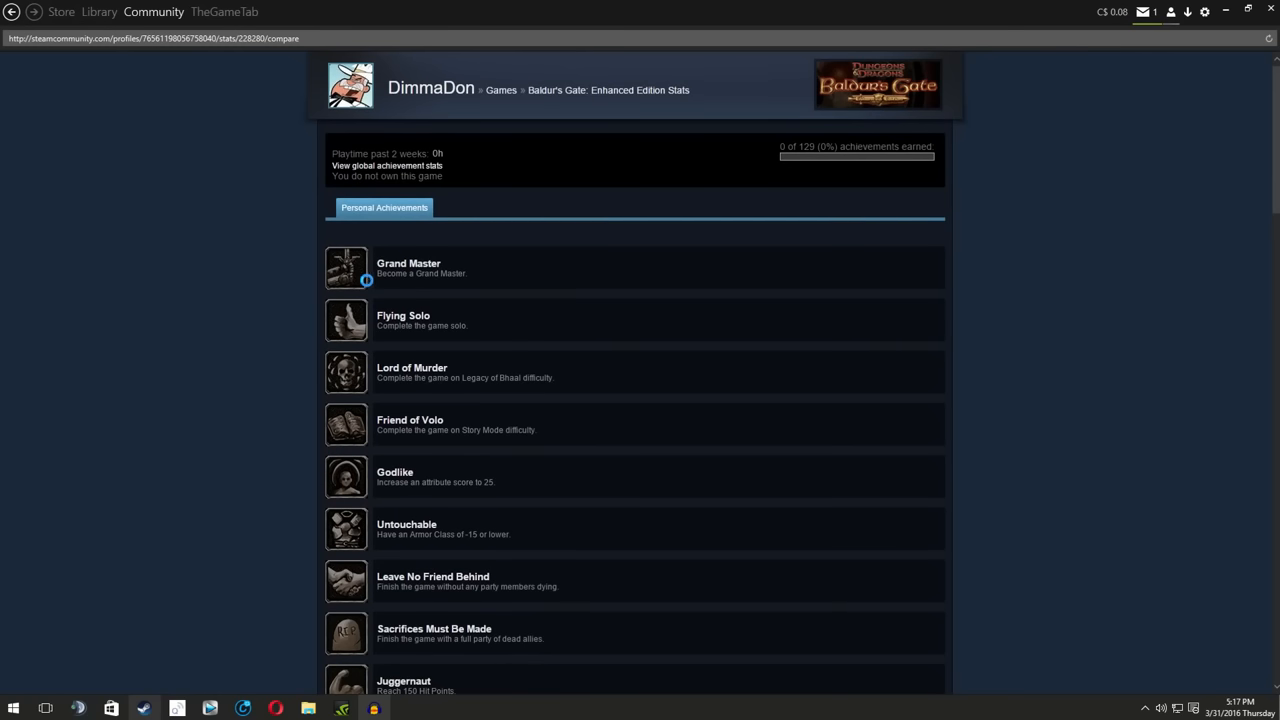
Step: Navigate back from the friend's stats to the Baldur's Gate: Enhanced Edition store page
right_click(365, 285)
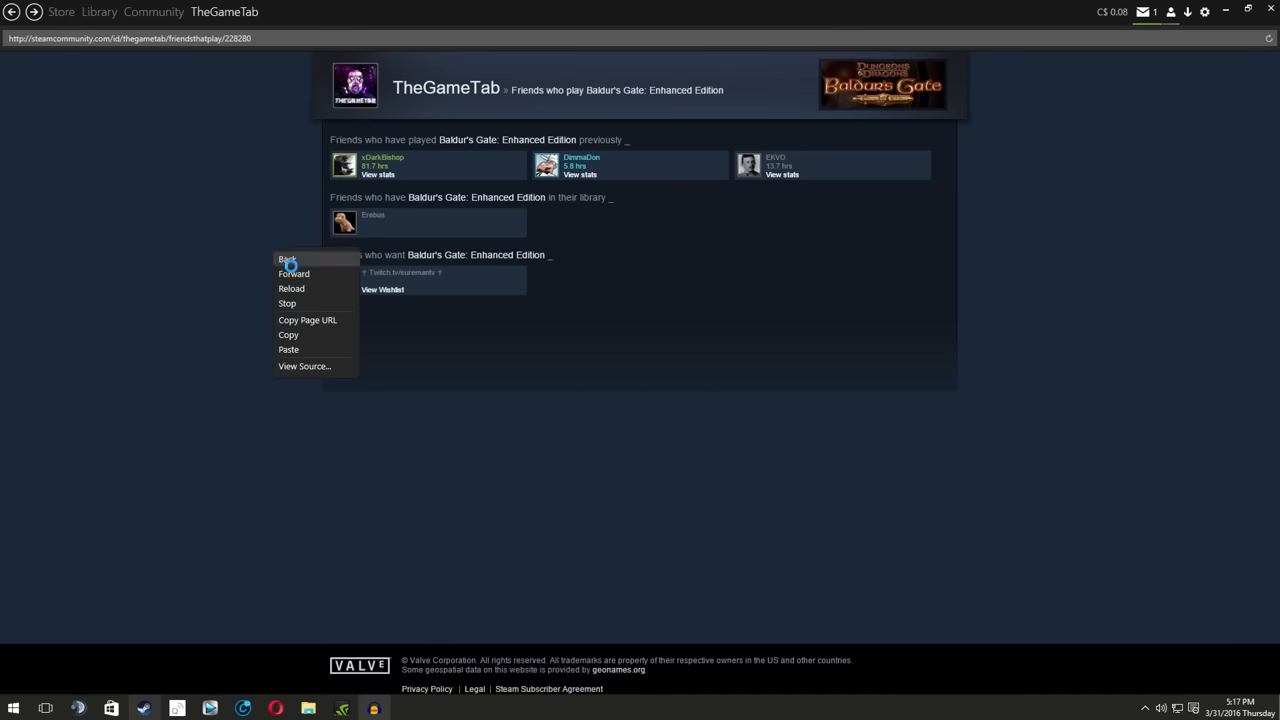
left_click(580, 174)
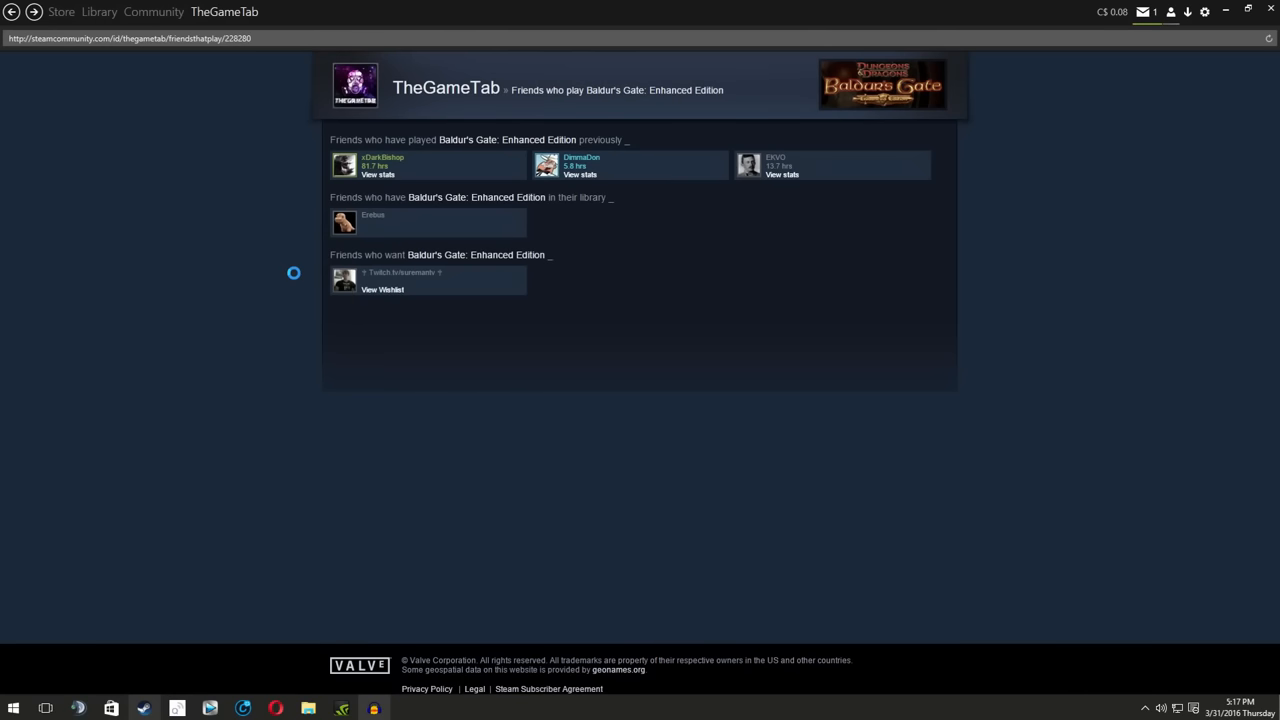
left_click(580, 174)
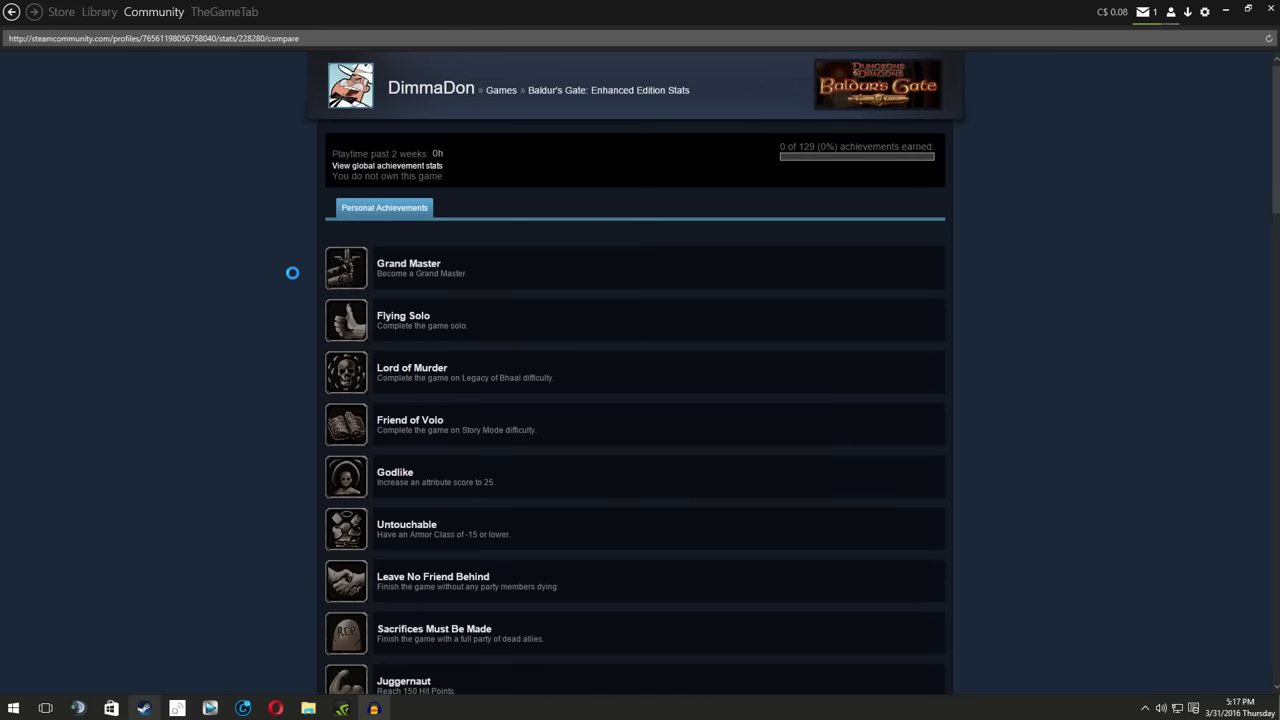
left_click(61, 11)
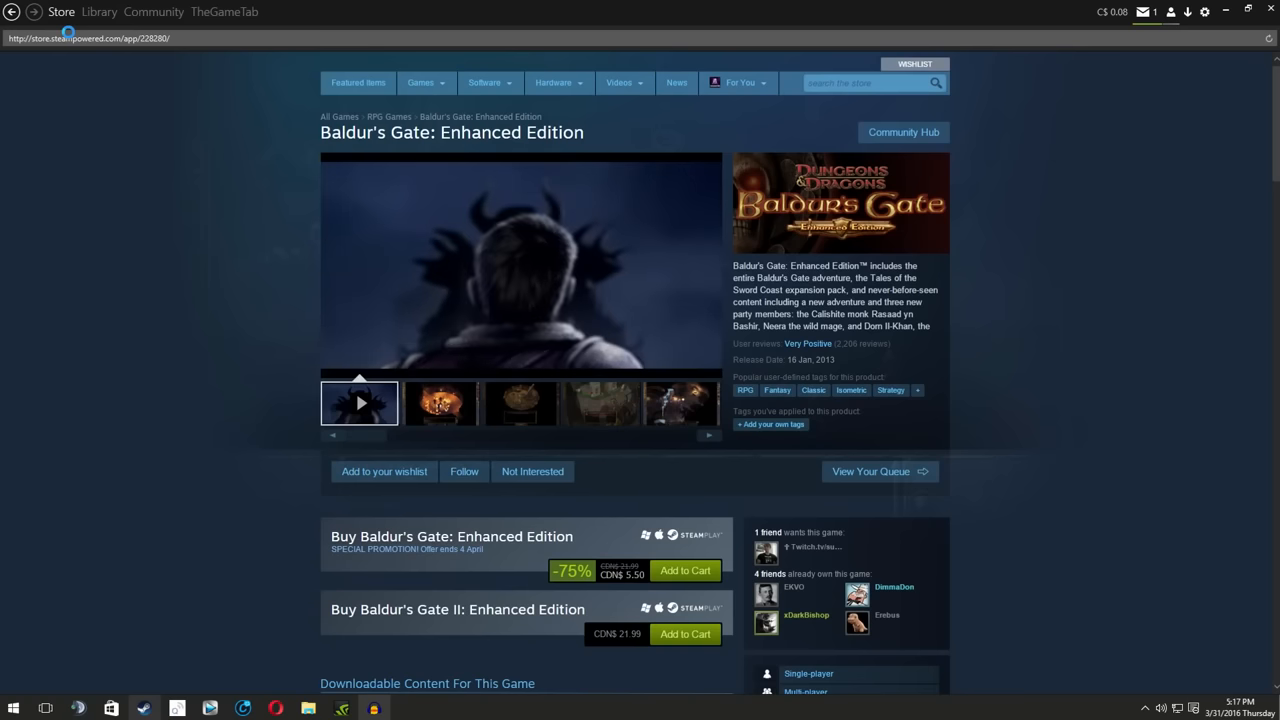
Step: Search the store for 'south', bringing up South Park: The Stick of Truth first
left_click(740, 82)
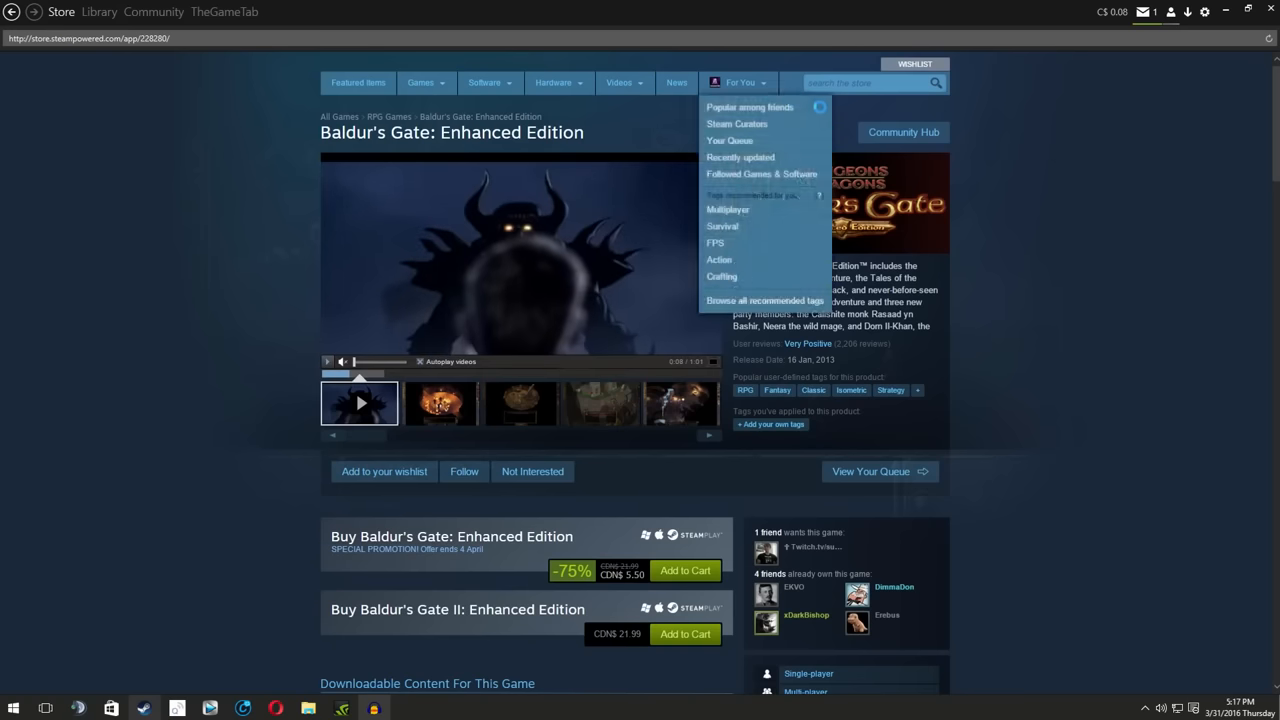
left_click(865, 83)
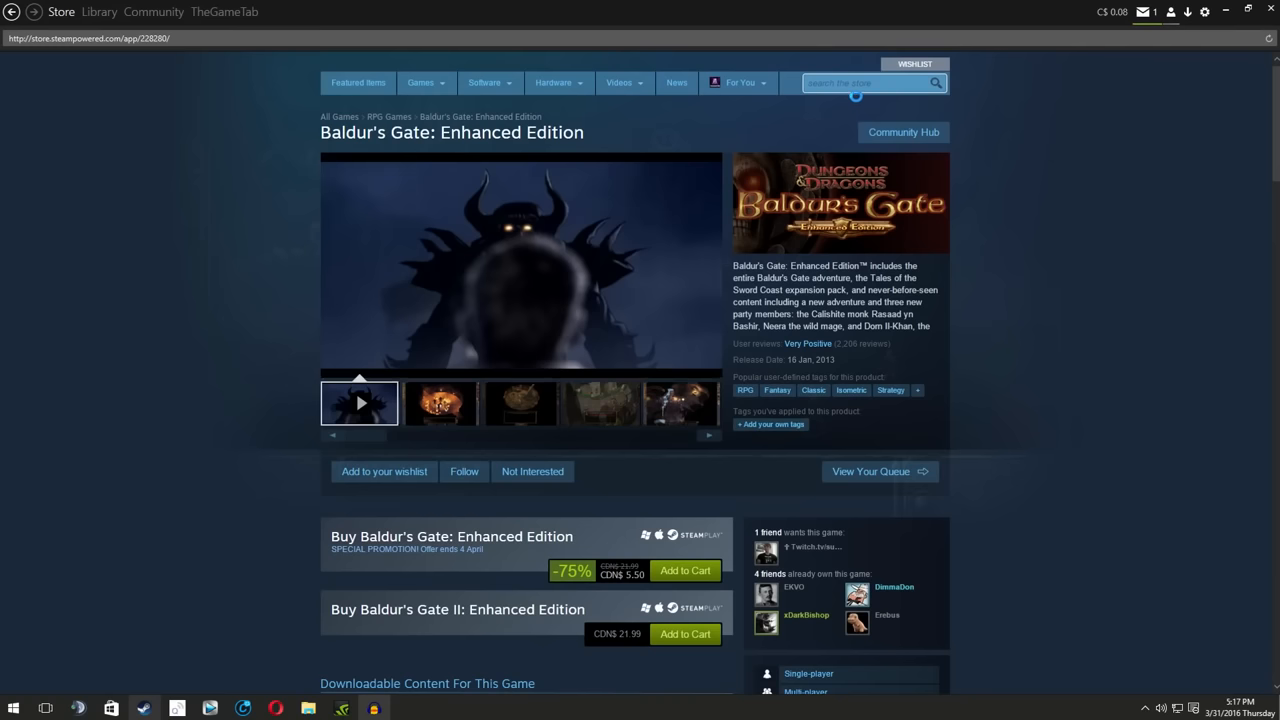
left_click(865, 83)
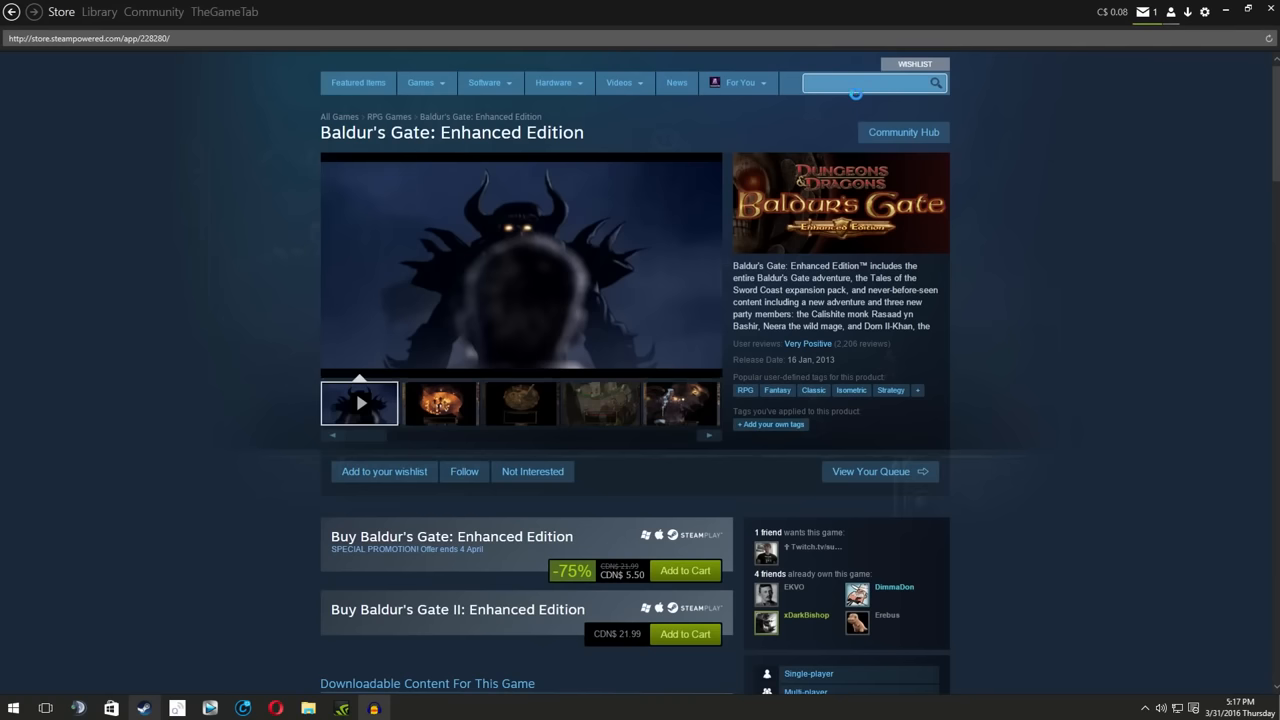
type("south")
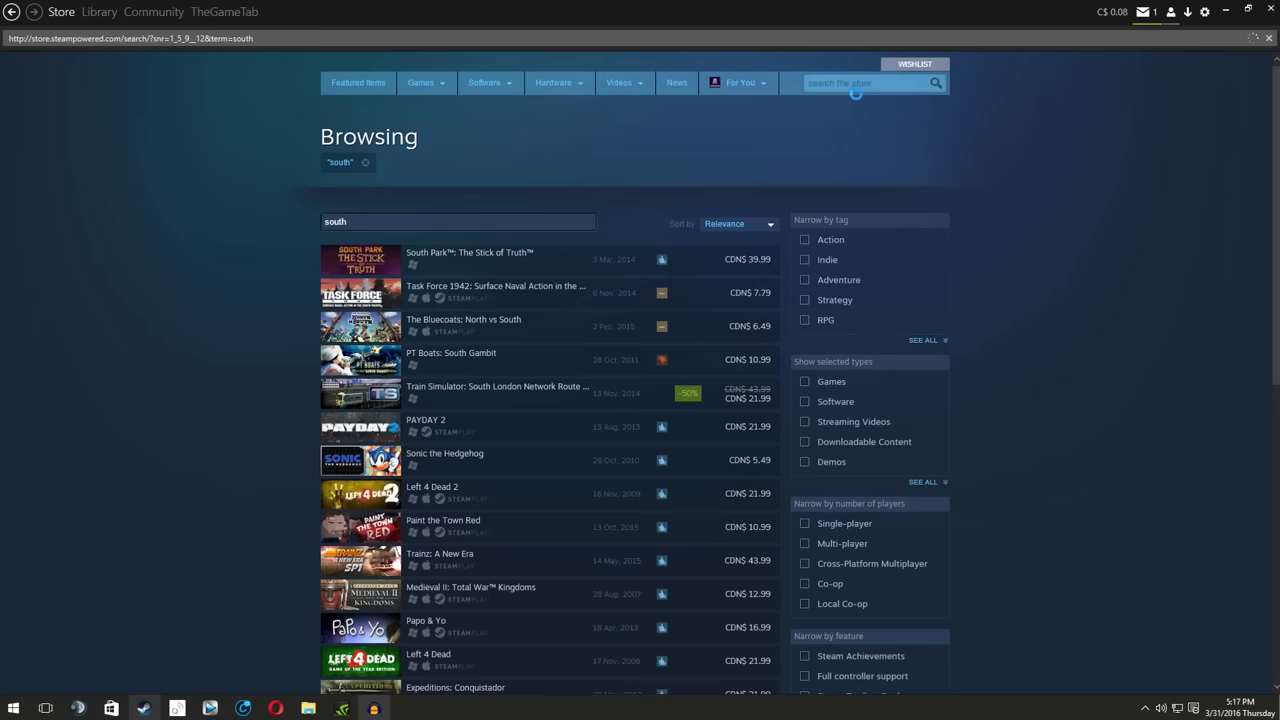
Step: Scroll the 'south' results and open the Left 4 Dead 2 store page
scroll("down", 3)
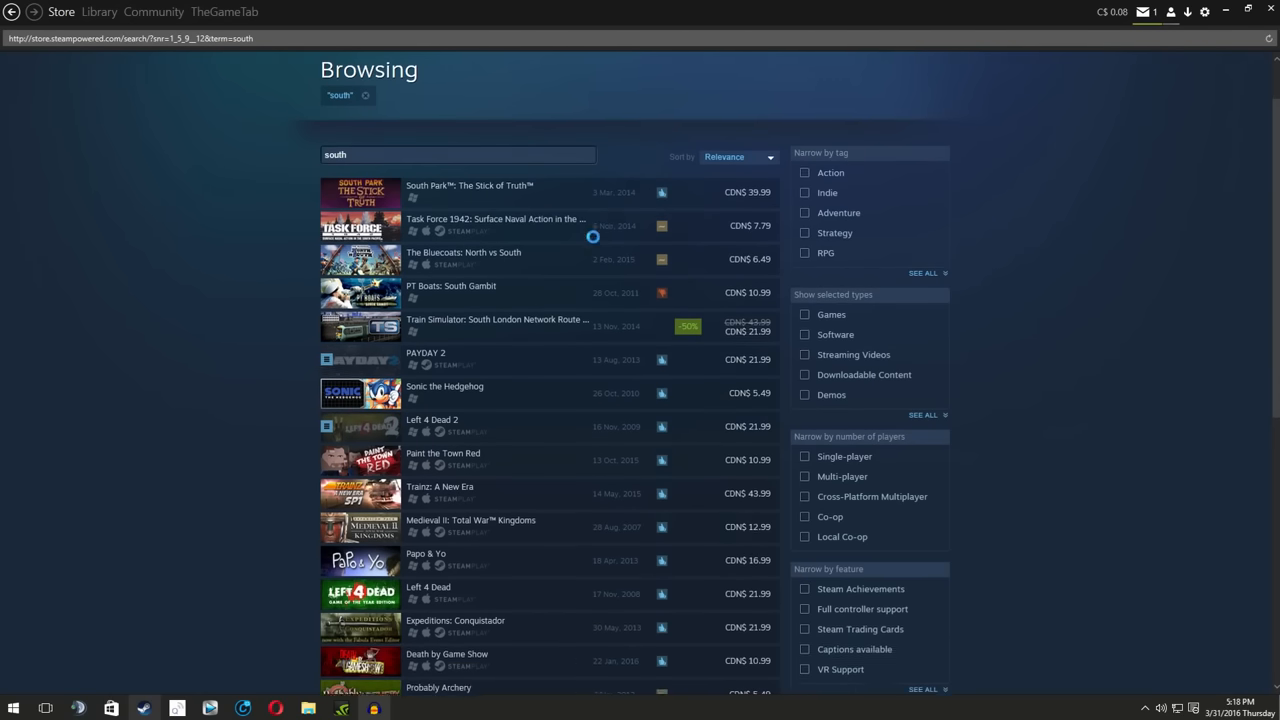
scroll("down", 3)
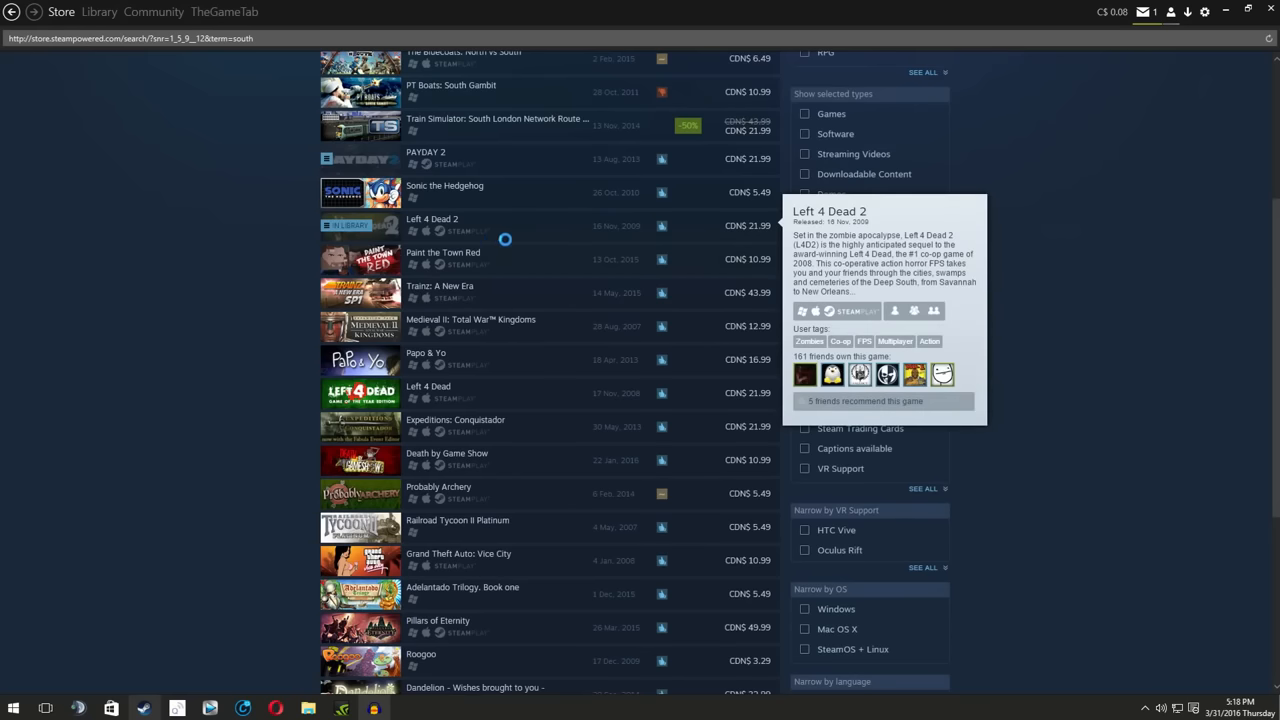
left_click(432, 218)
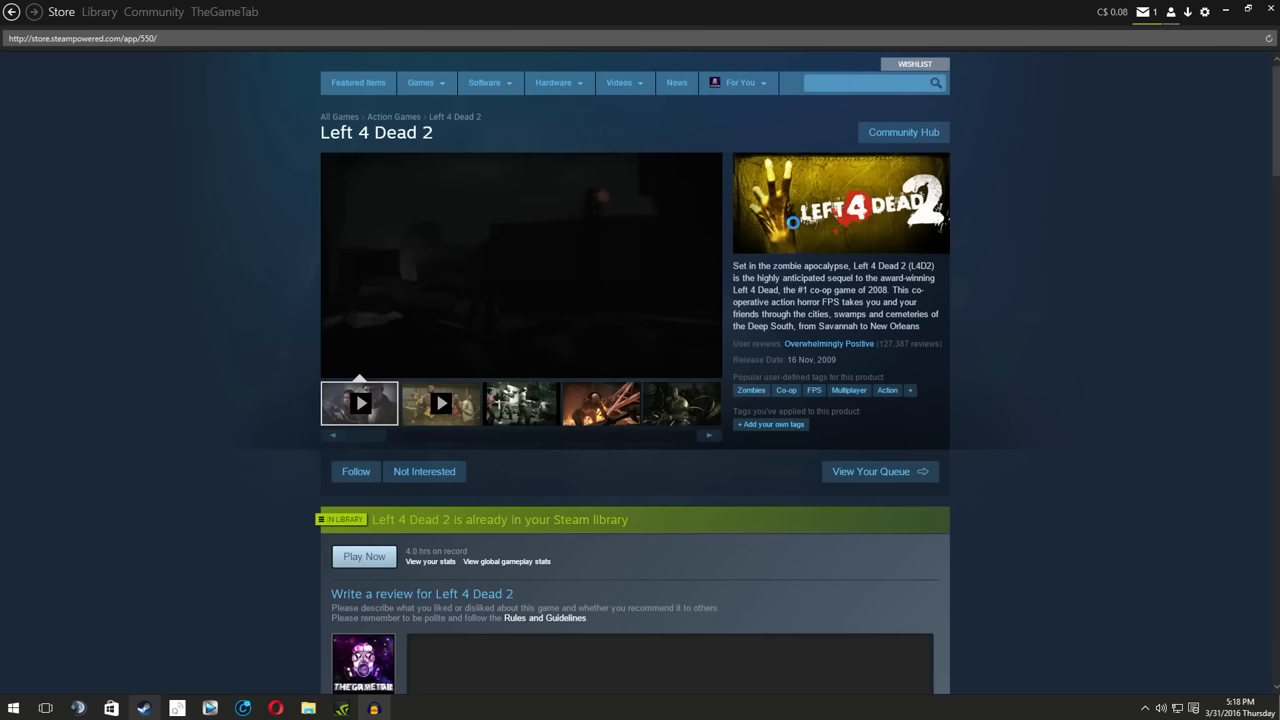
Step: Type 'Igottrolled' into the store search box without submitting, leaving Left 4 Dead 2 open
left_click(865, 82)
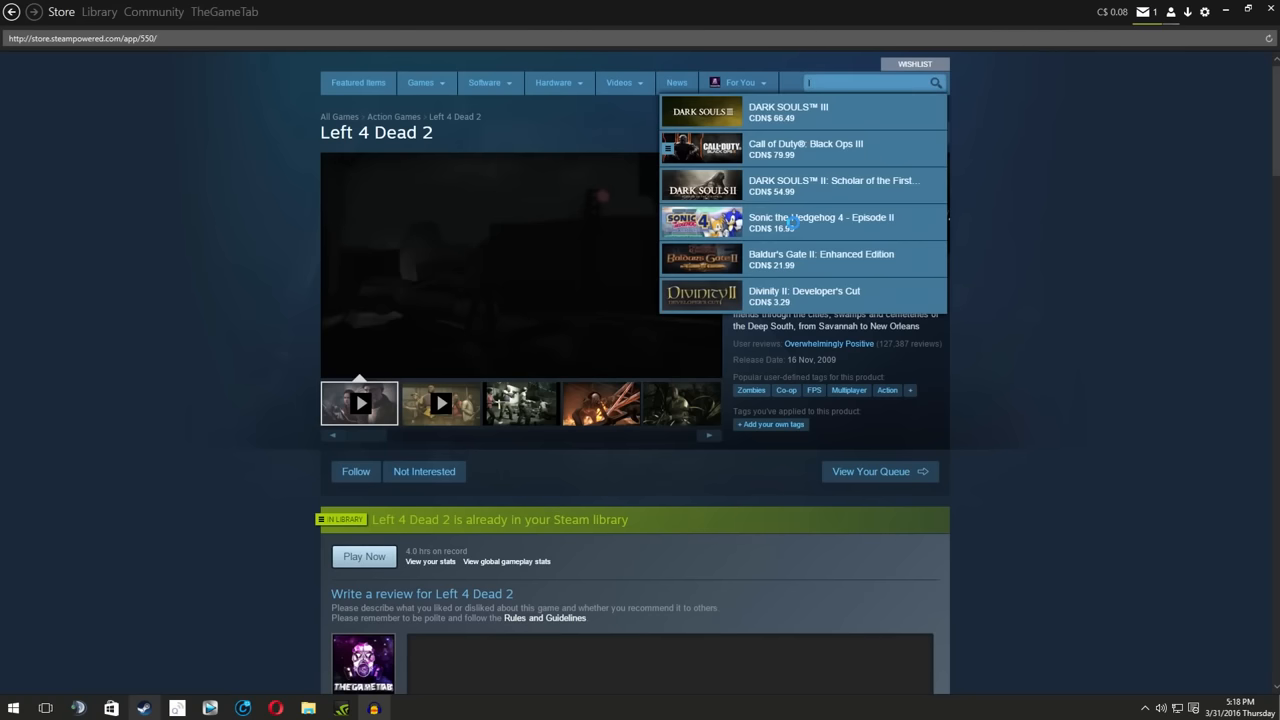
type("gol")
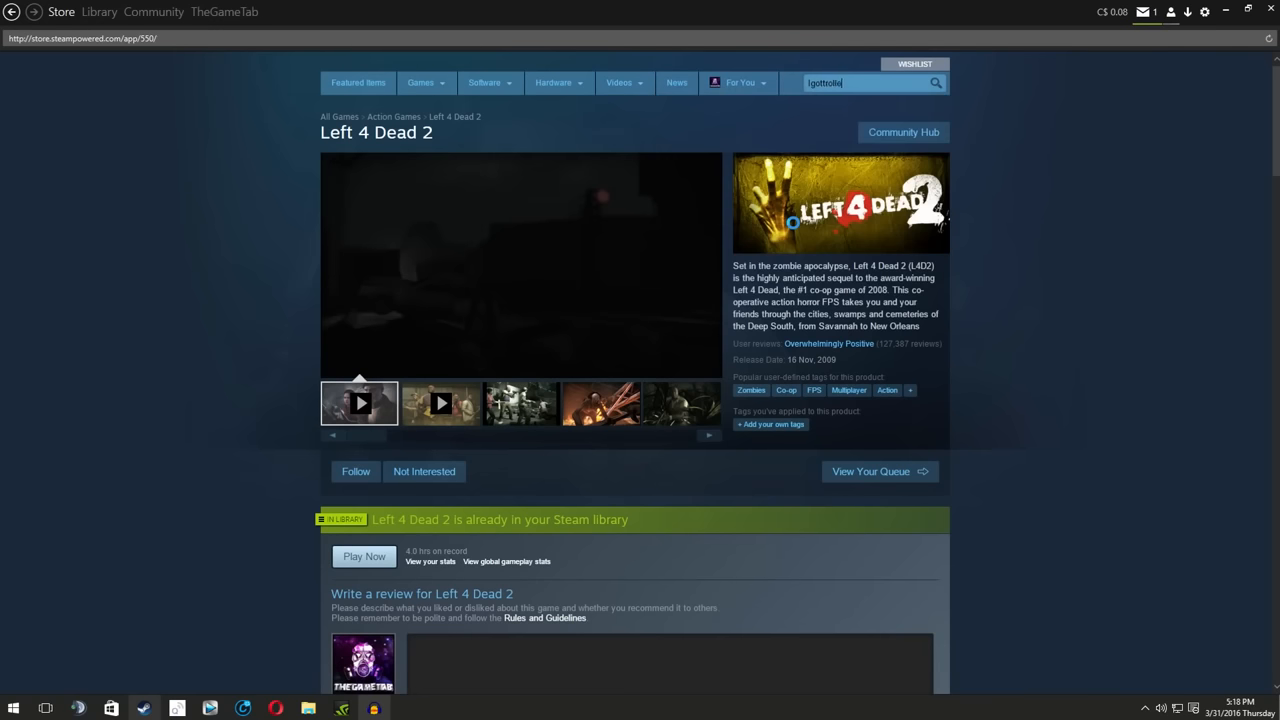
type("d")
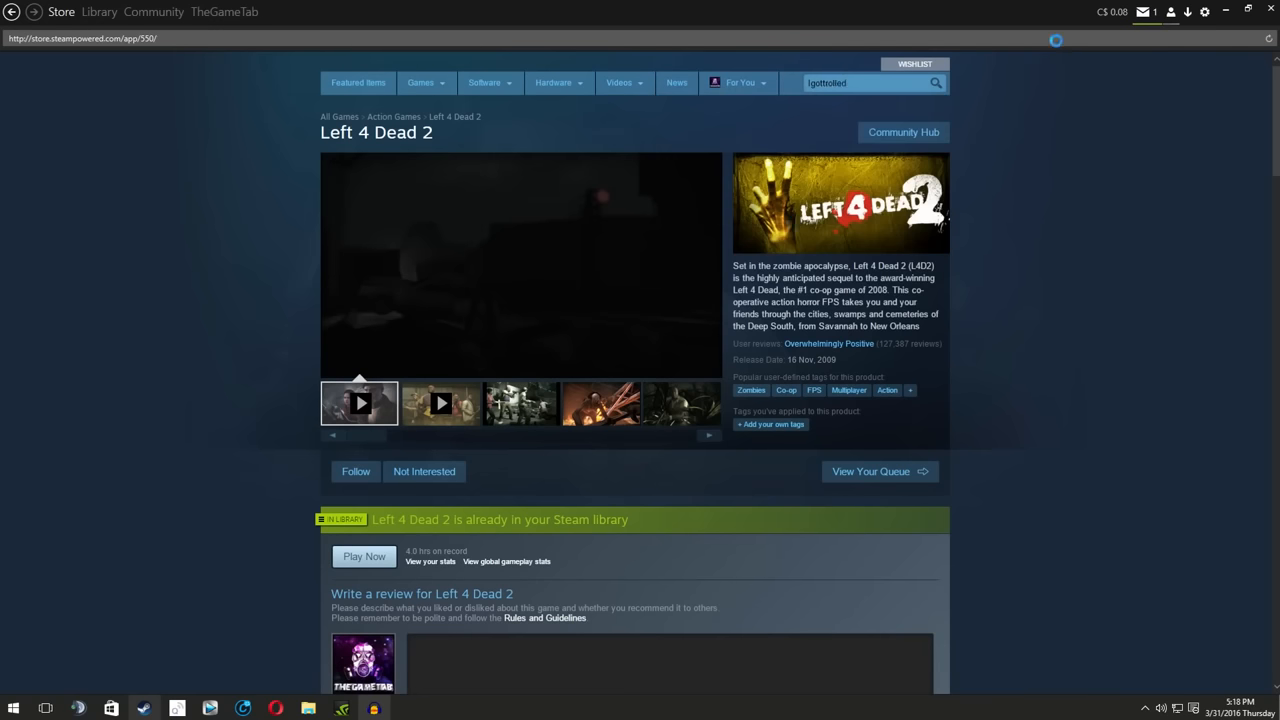